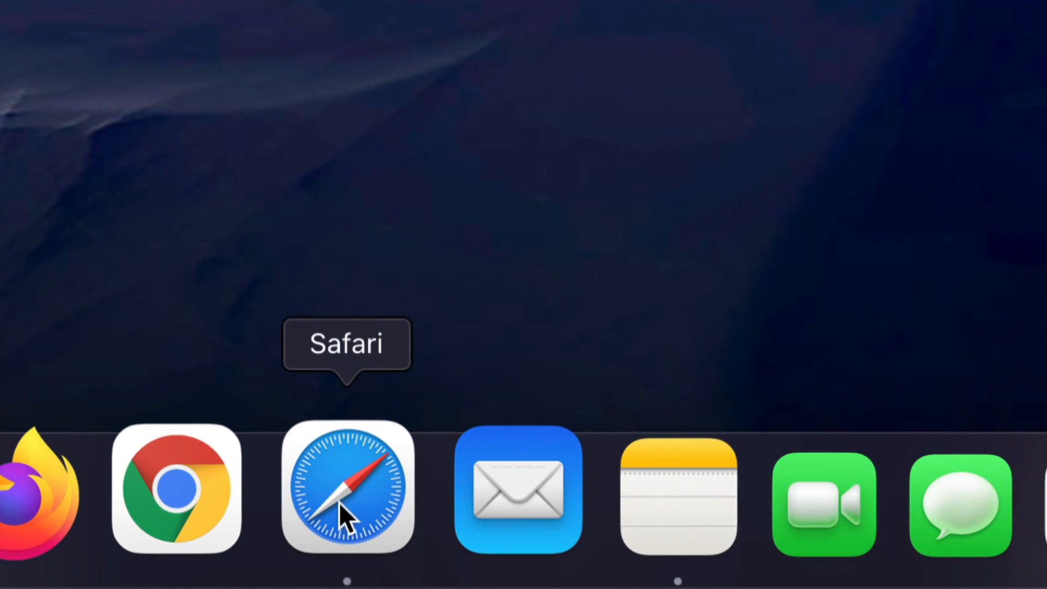
# Launch Safari from the Dock to show the Tech & Design Productions site
pyautogui.click(347, 489)
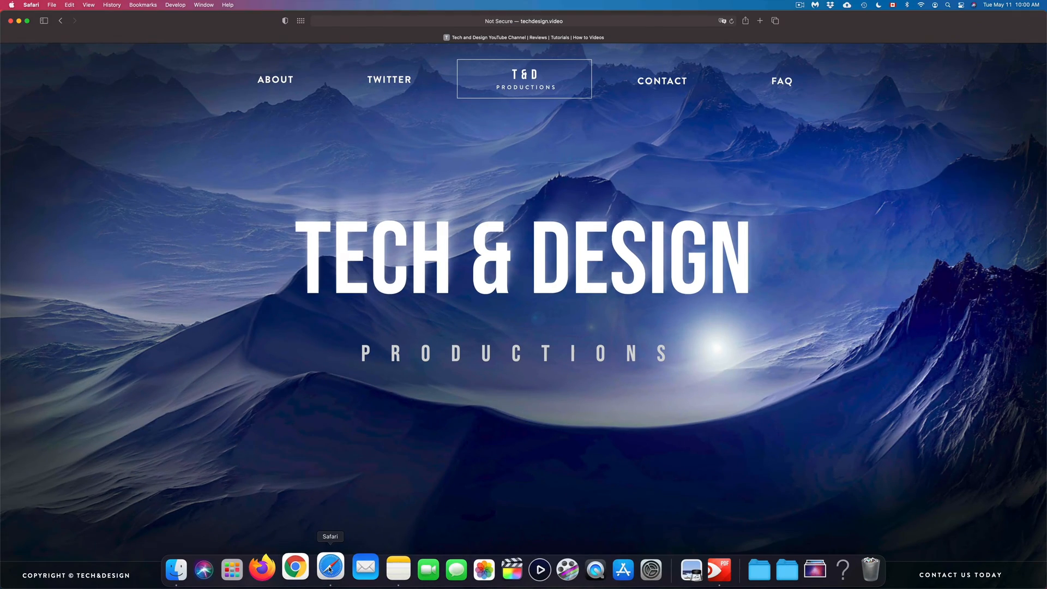
# Open a new Google tab and pick the 'test internet speed' search suggestion
pyautogui.click(759, 20)
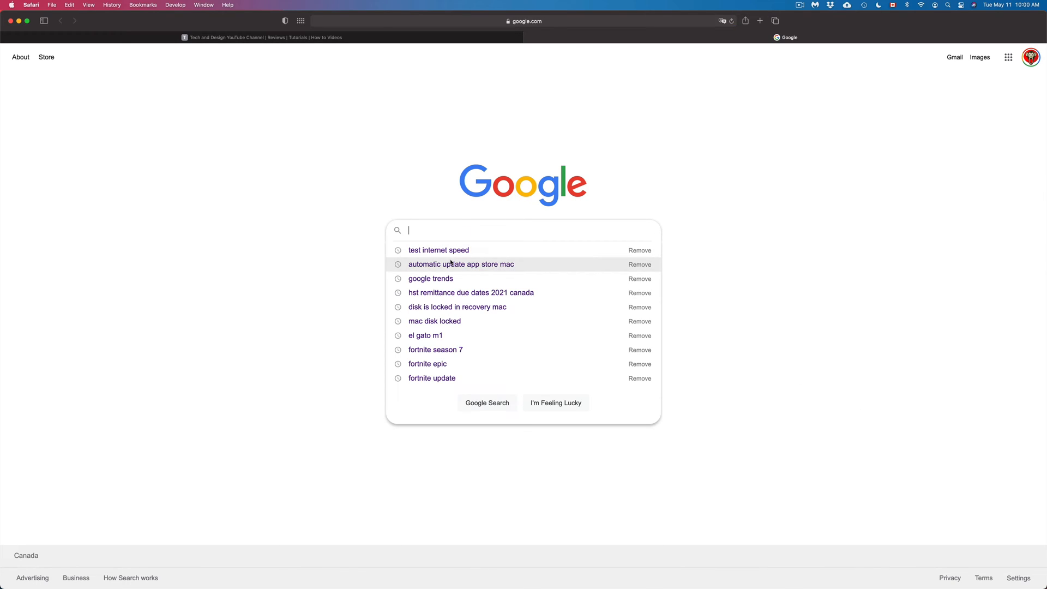
pyautogui.click(437, 250)
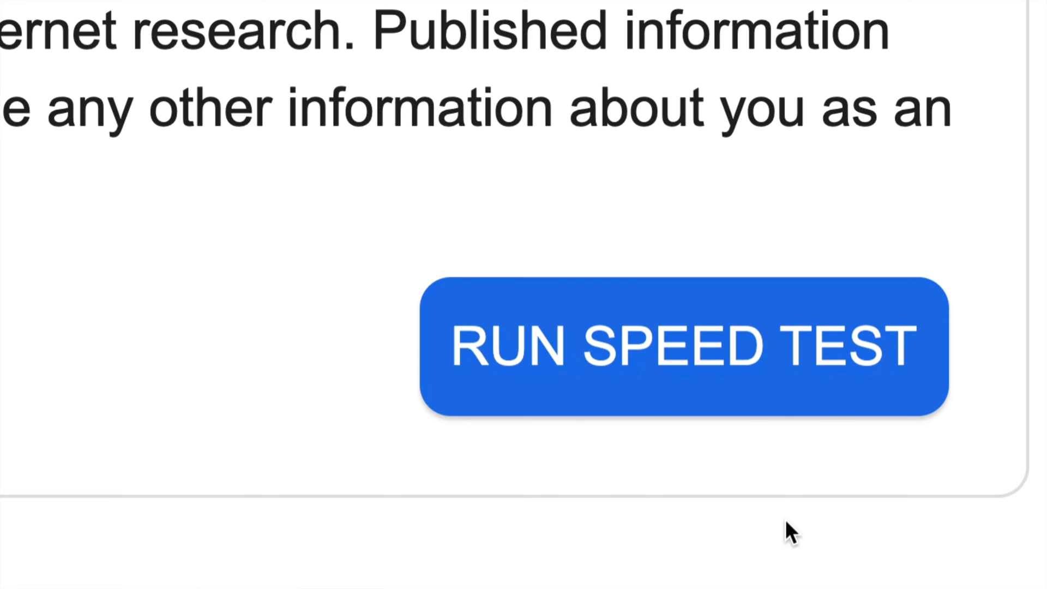
pyautogui.moveTo(668, 447)
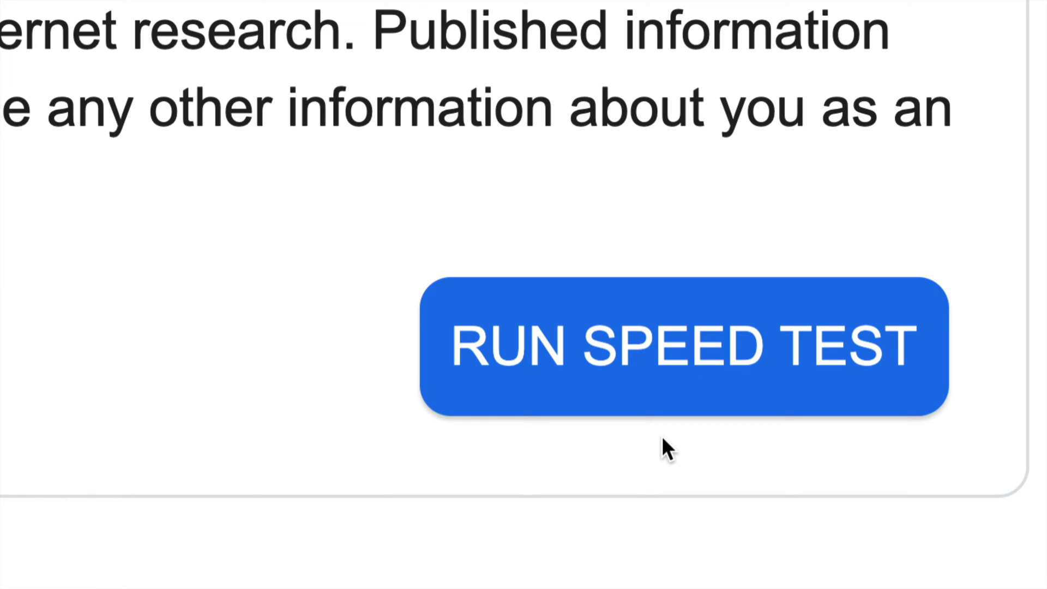
# Run the speed test (237.6 Mbps down, 10.5 Mbps up), then start it again
pyautogui.click(681, 347)
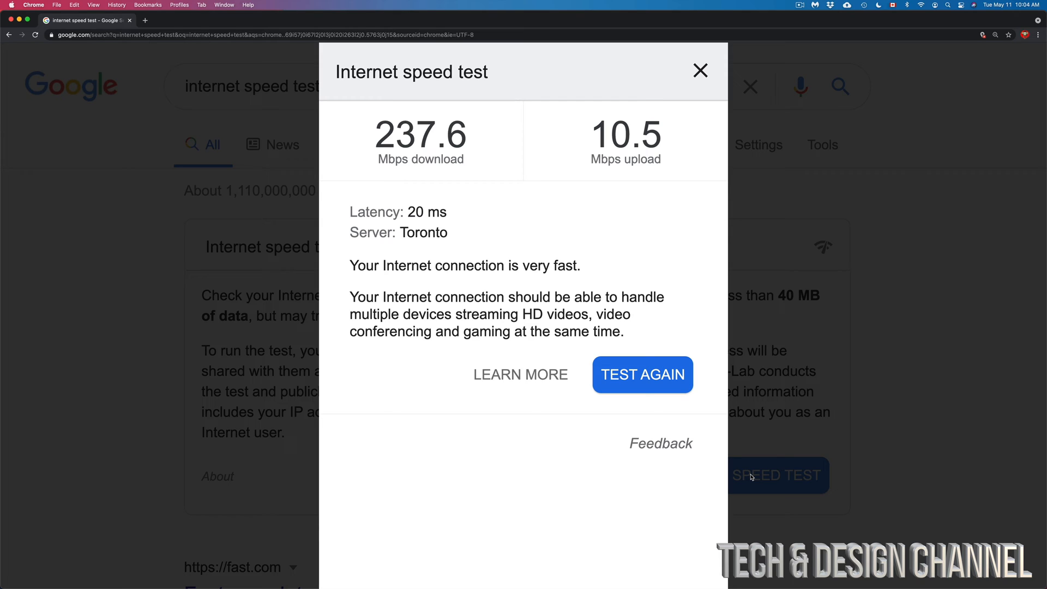
pyautogui.click(641, 373)
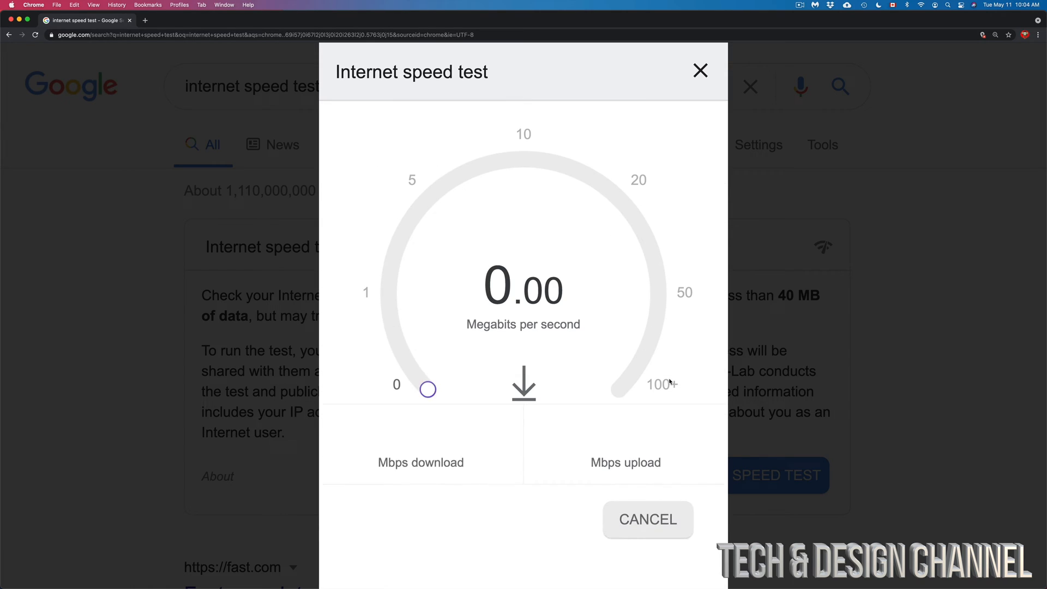